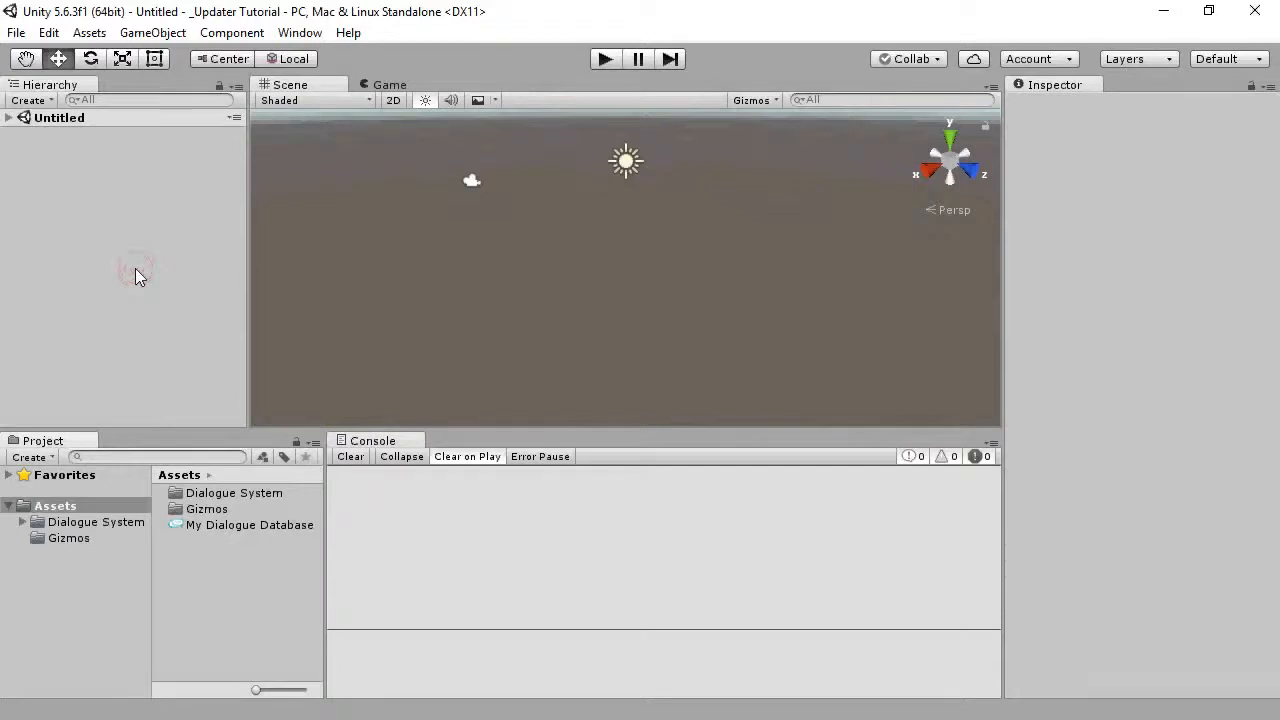
# - Dismiss the welcome window, set Asset Serialization to Force Text, and select My Dialogue Database
pyautogui.click(299, 32)
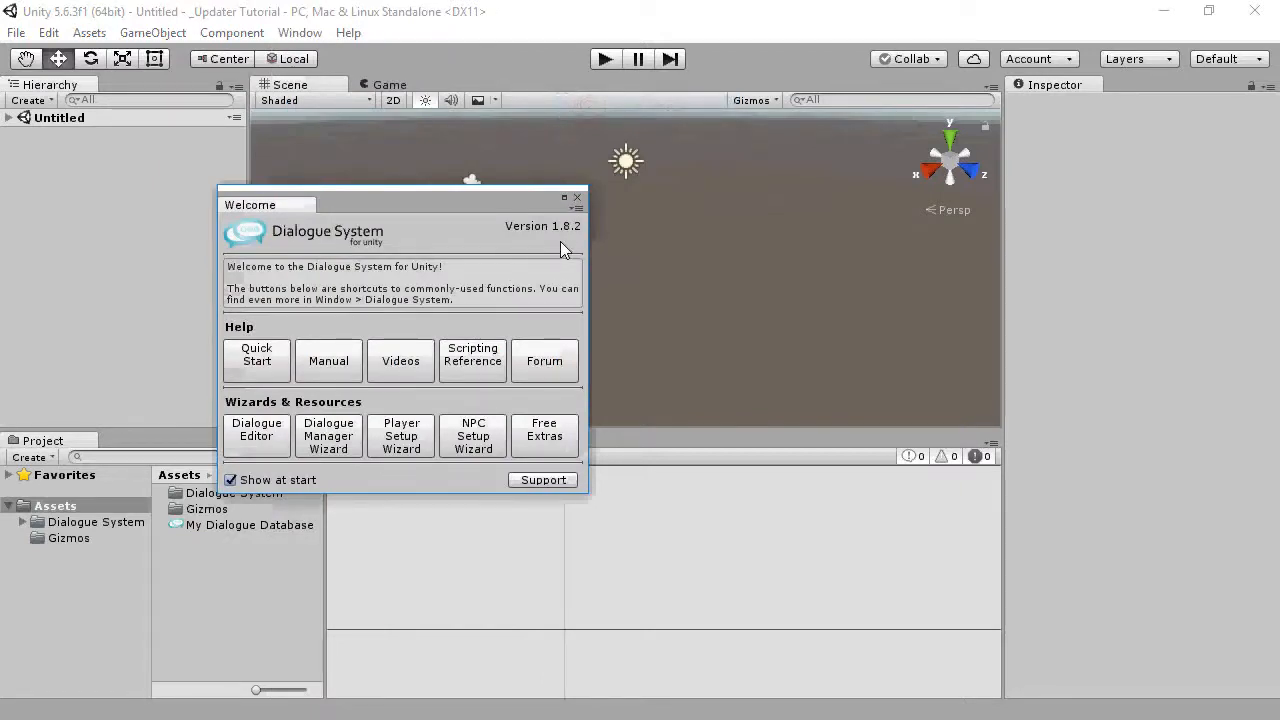
pyautogui.click(577, 196)
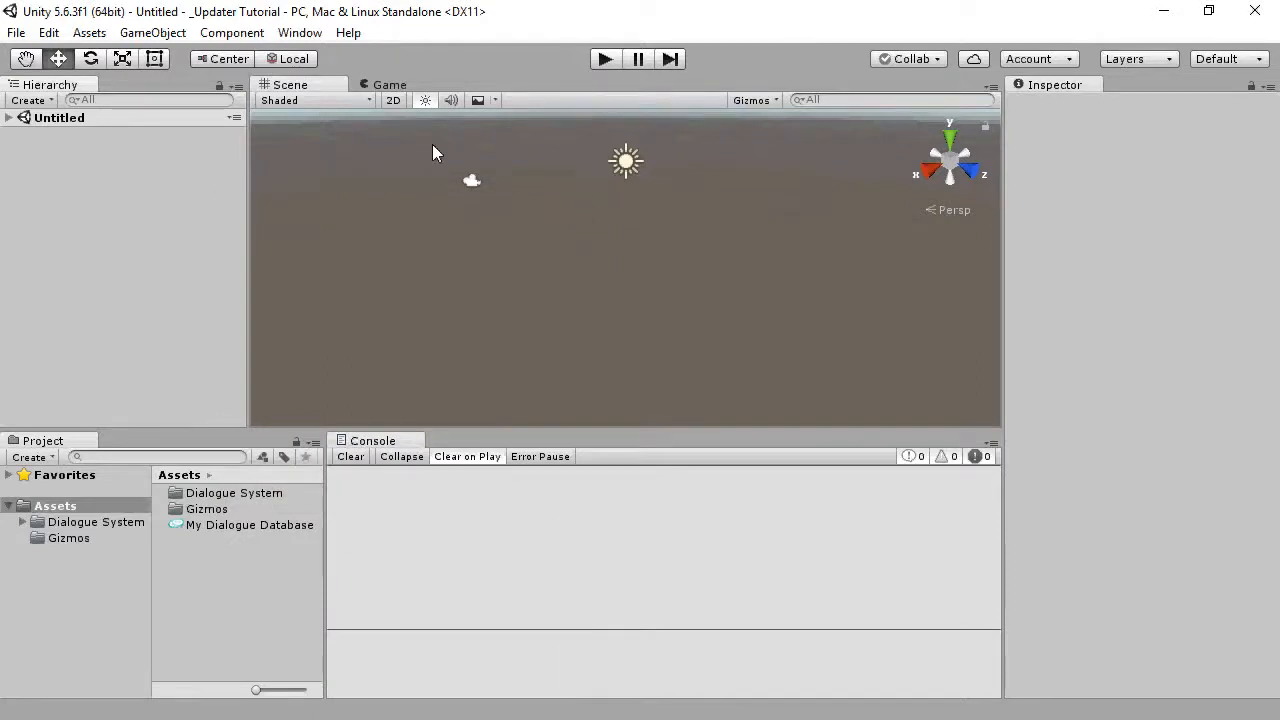
pyautogui.moveTo(78, 27)
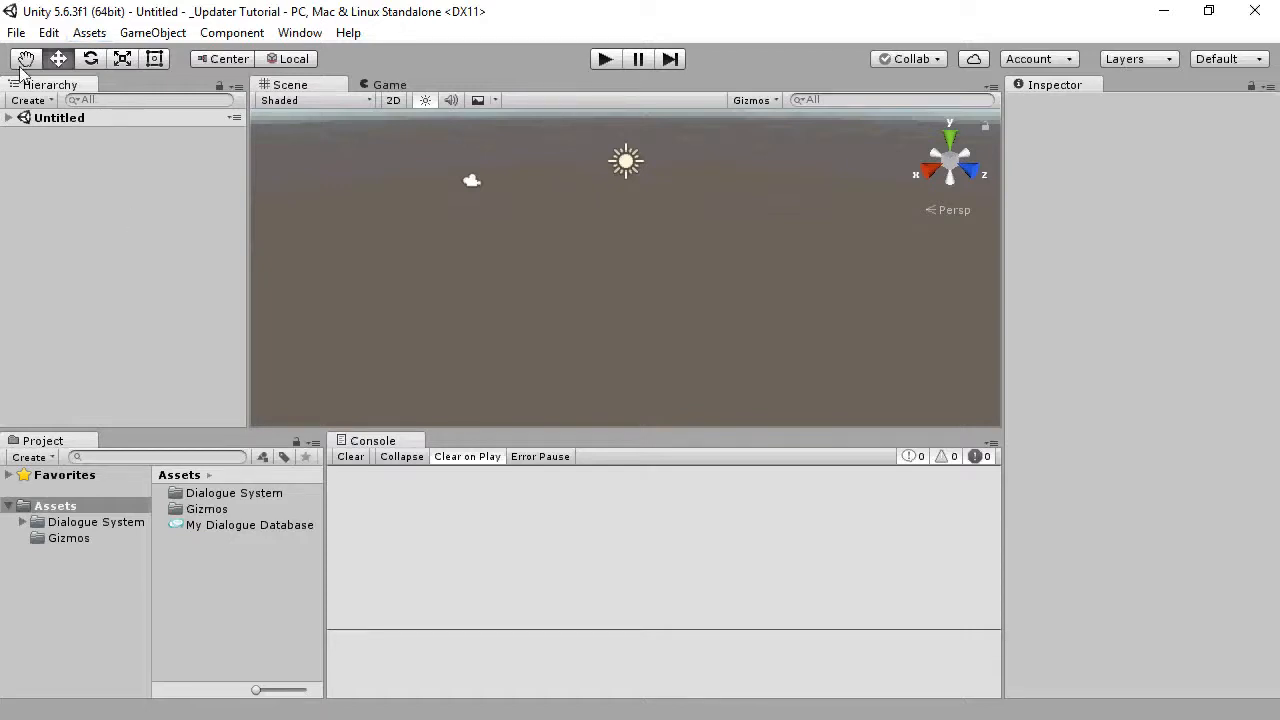
pyautogui.click(48, 33)
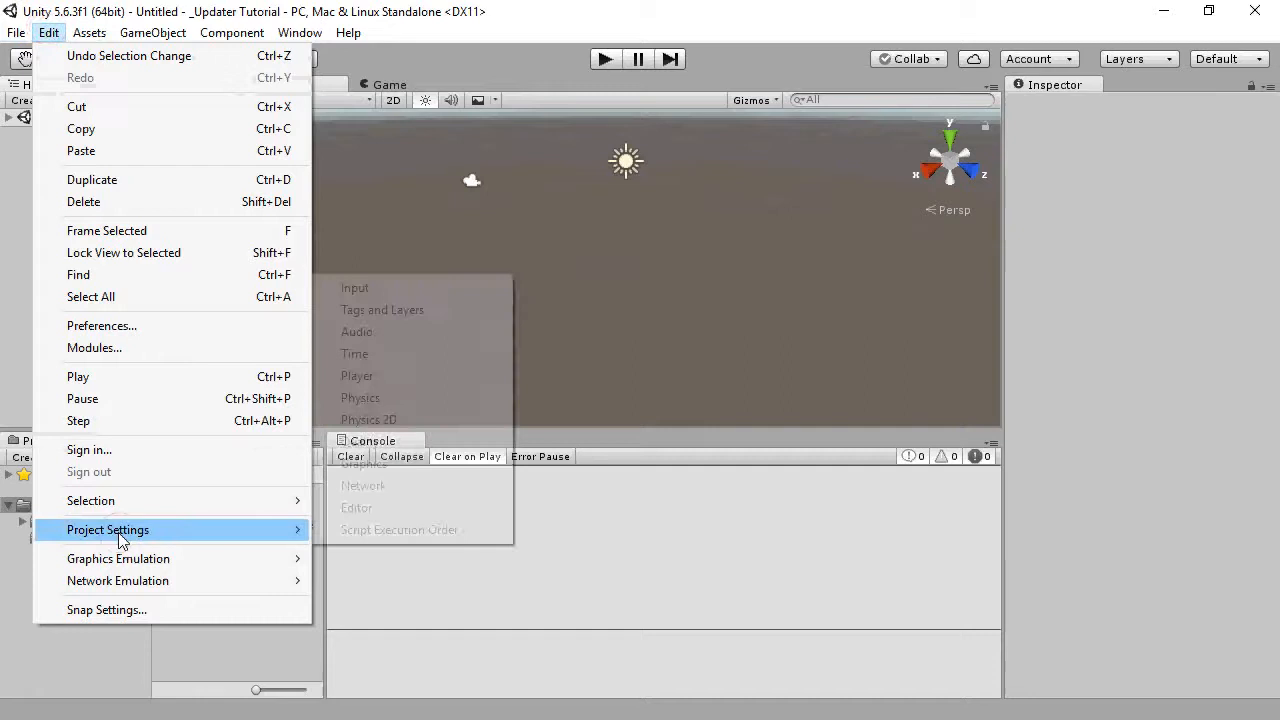
pyautogui.click(357, 507)
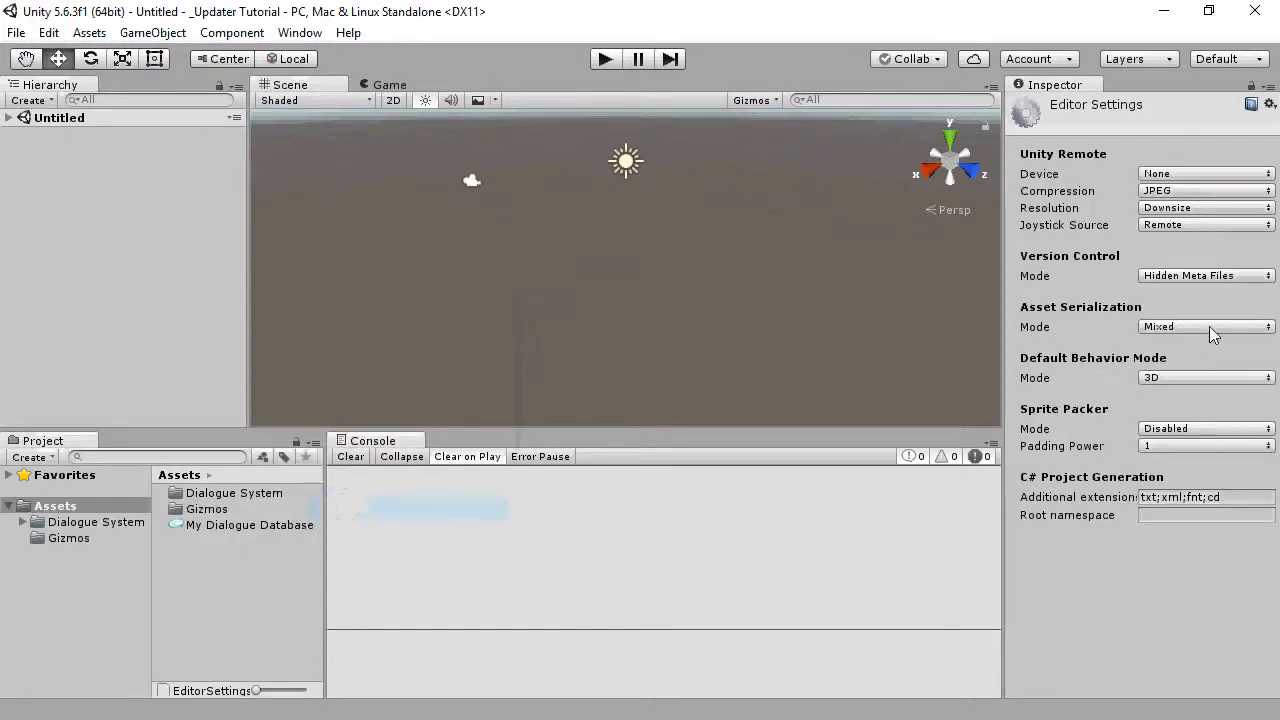
pyautogui.click(1205, 326)
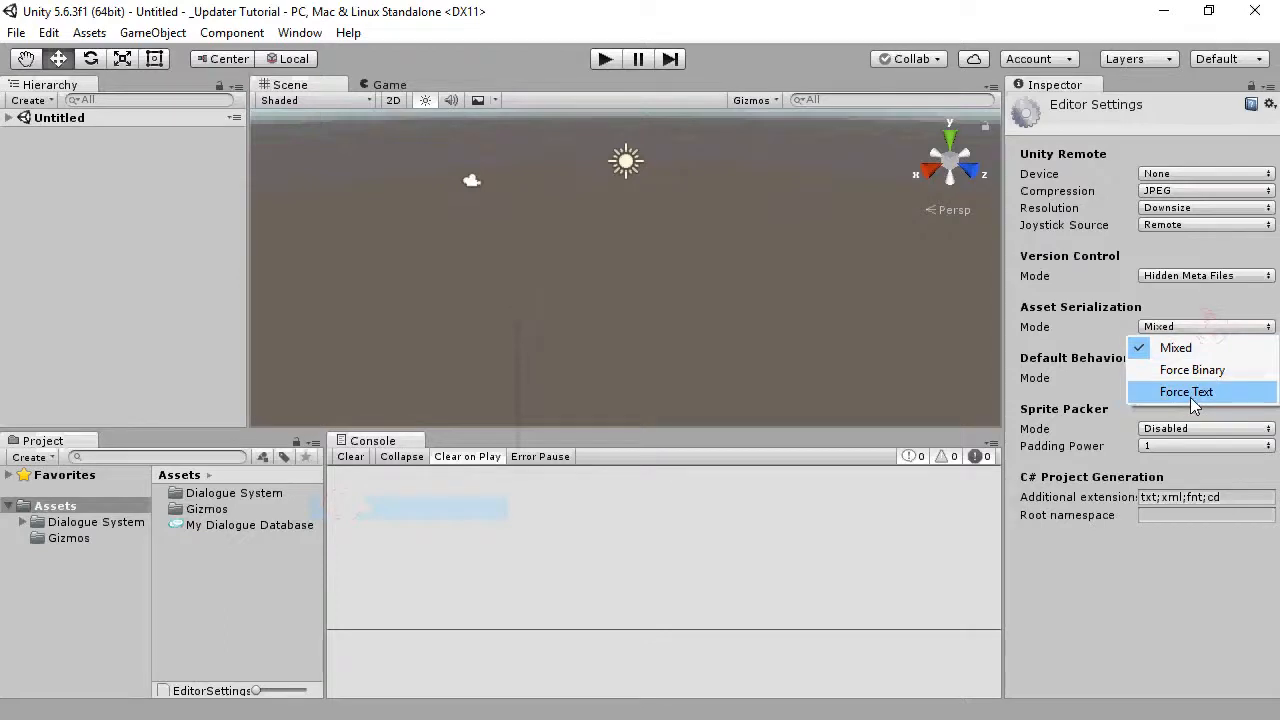
pyautogui.click(1186, 391)
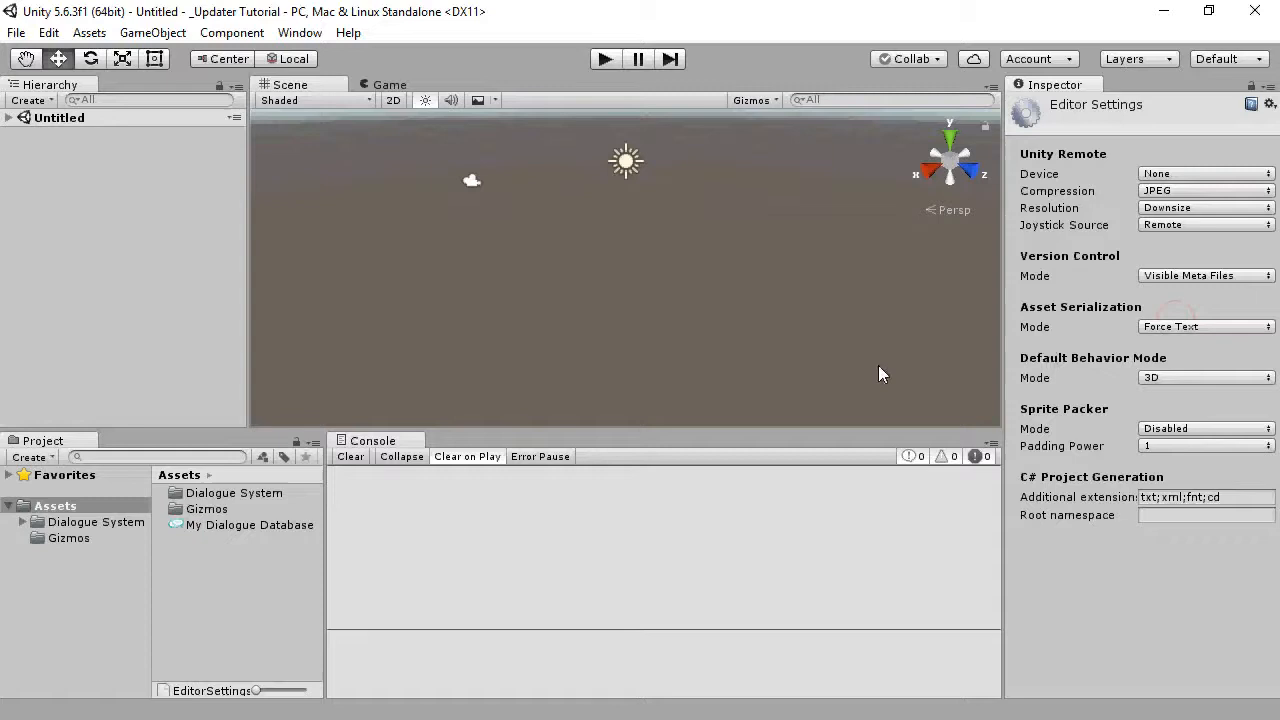
pyautogui.click(249, 524)
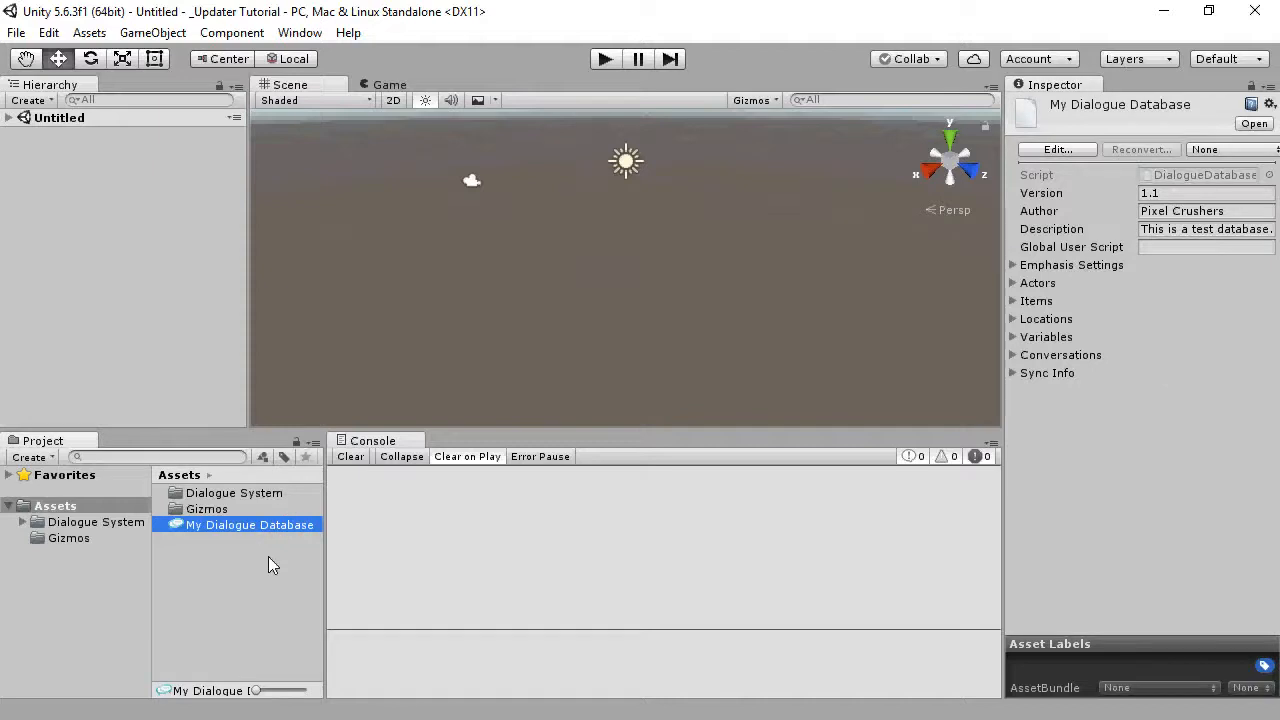
# - Delete the old Dialogue System folder from Assets, confirming the deletion
pyautogui.rightClick(96, 521)
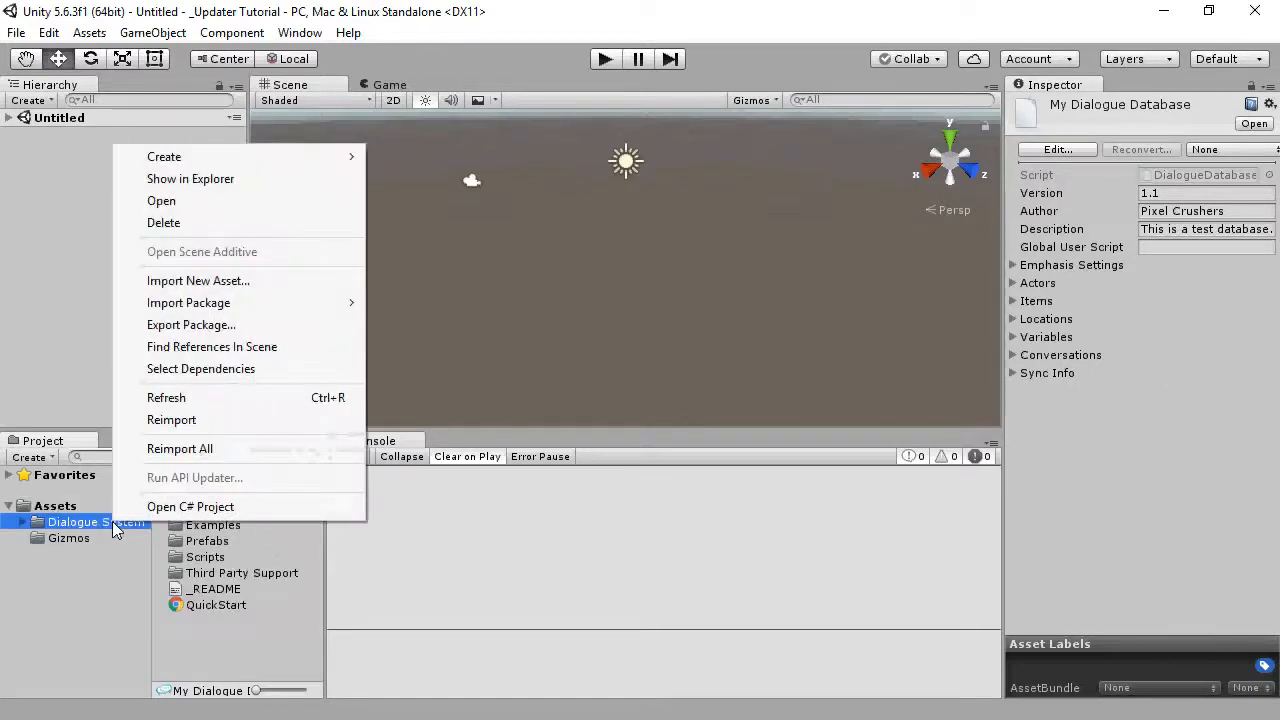
pyautogui.click(163, 222)
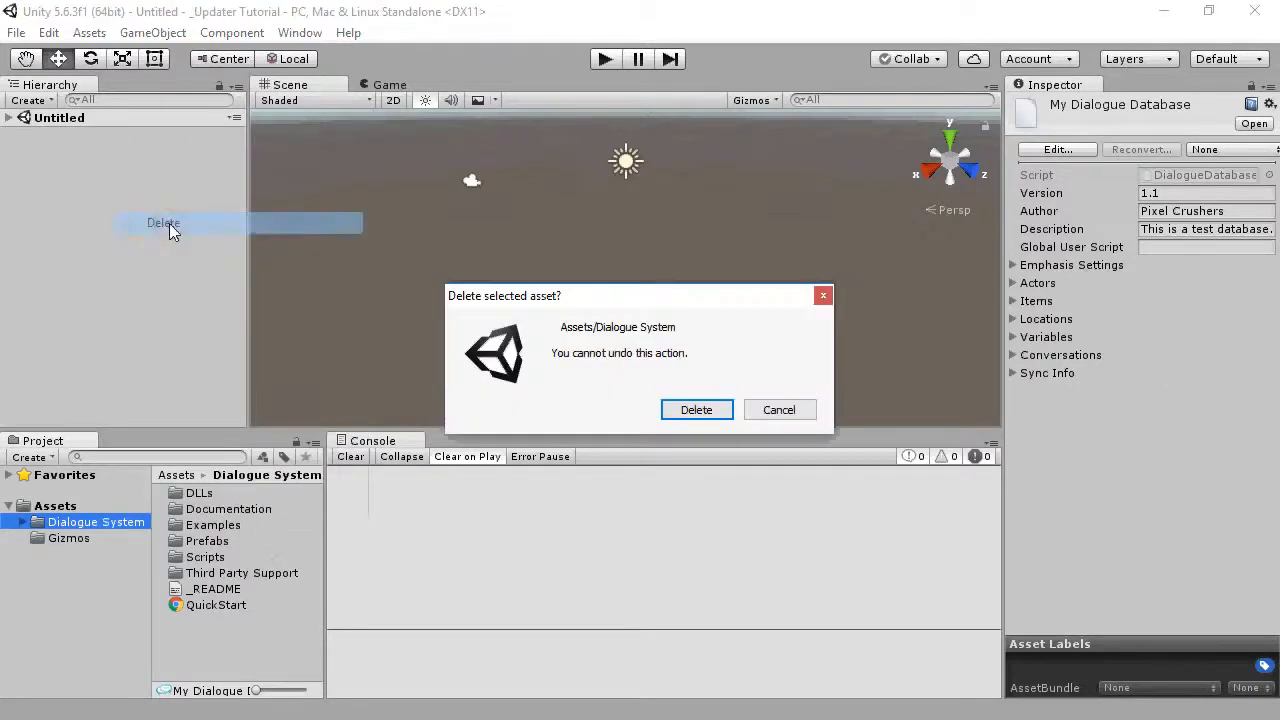
pyautogui.click(696, 409)
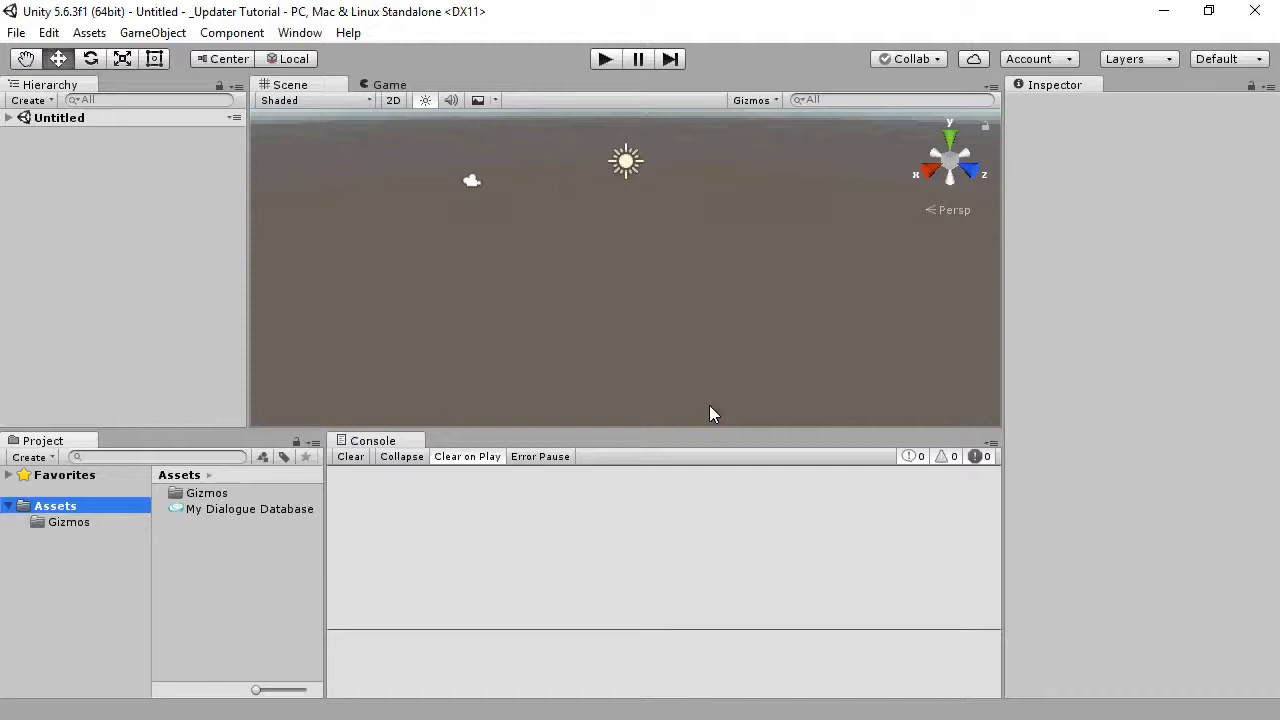
pyautogui.click(89, 32)
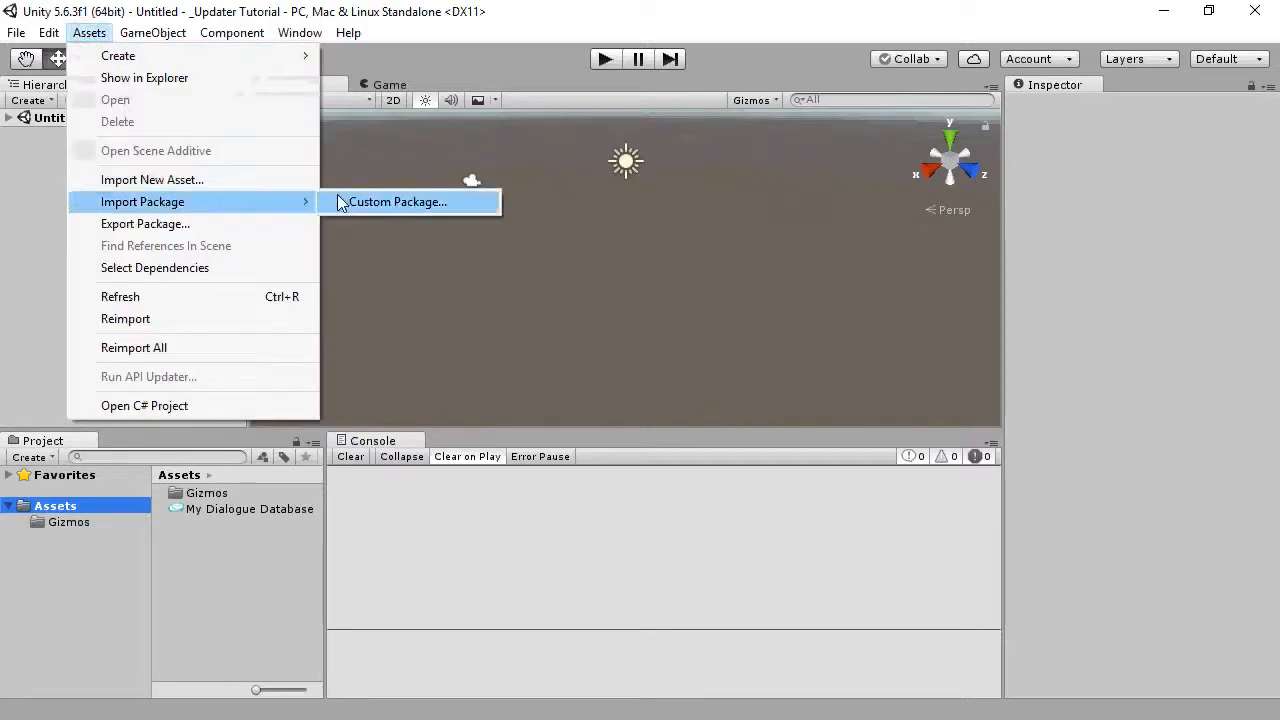
# - Import all files from the Dialogue System for Unity 2.0.0 custom package
pyautogui.click(396, 201)
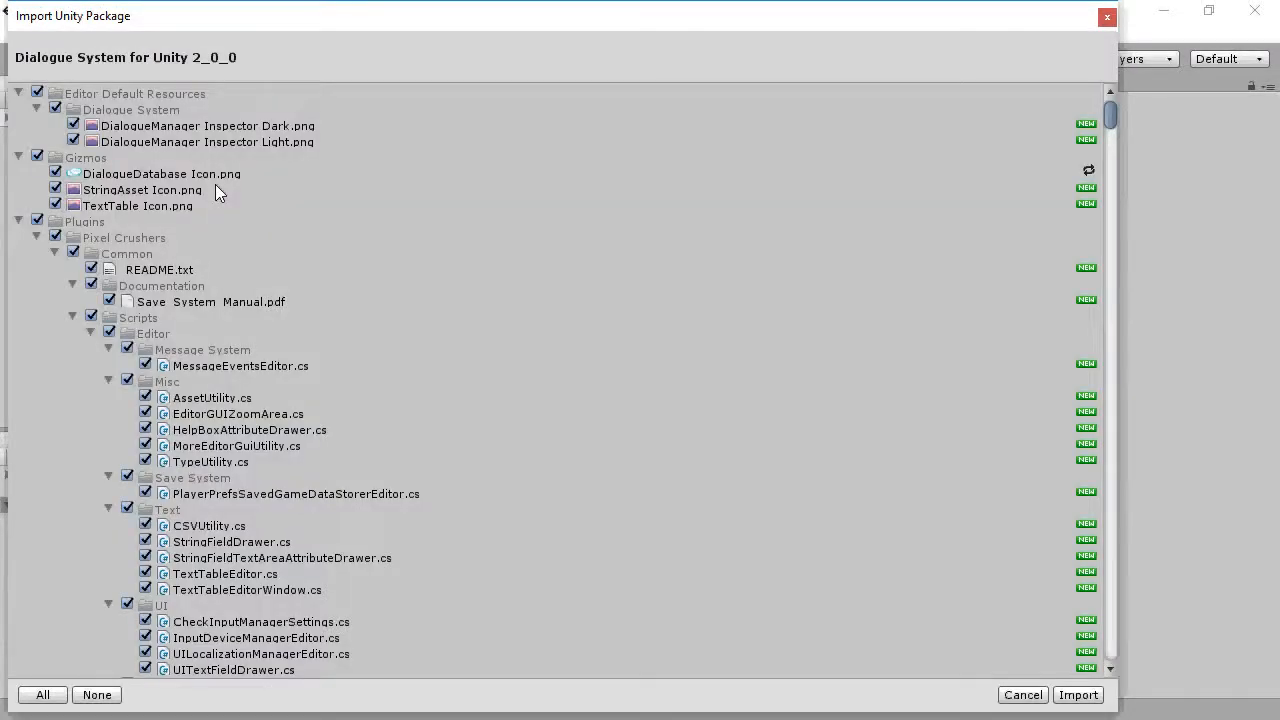
pyautogui.click(1077, 694)
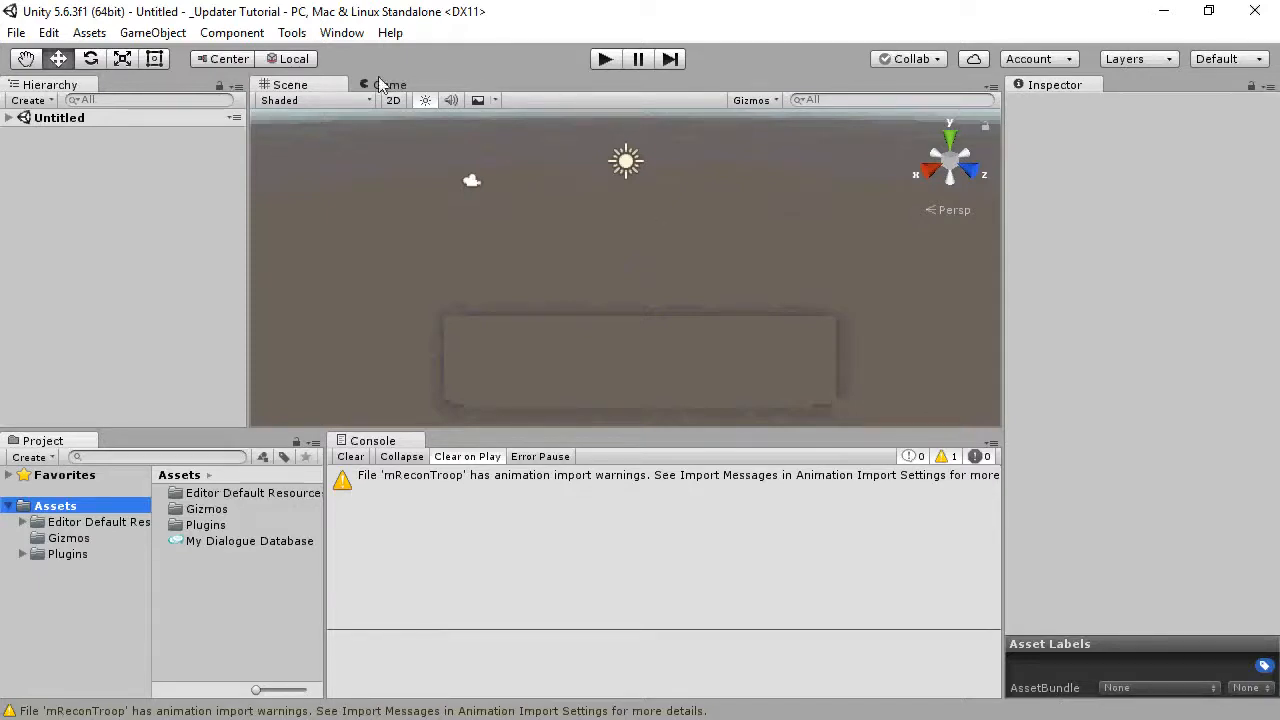
# - Launch the Pixel Crushers 1x-to-2x Updater, approving the update and confirming a backup exists
pyautogui.click(291, 32)
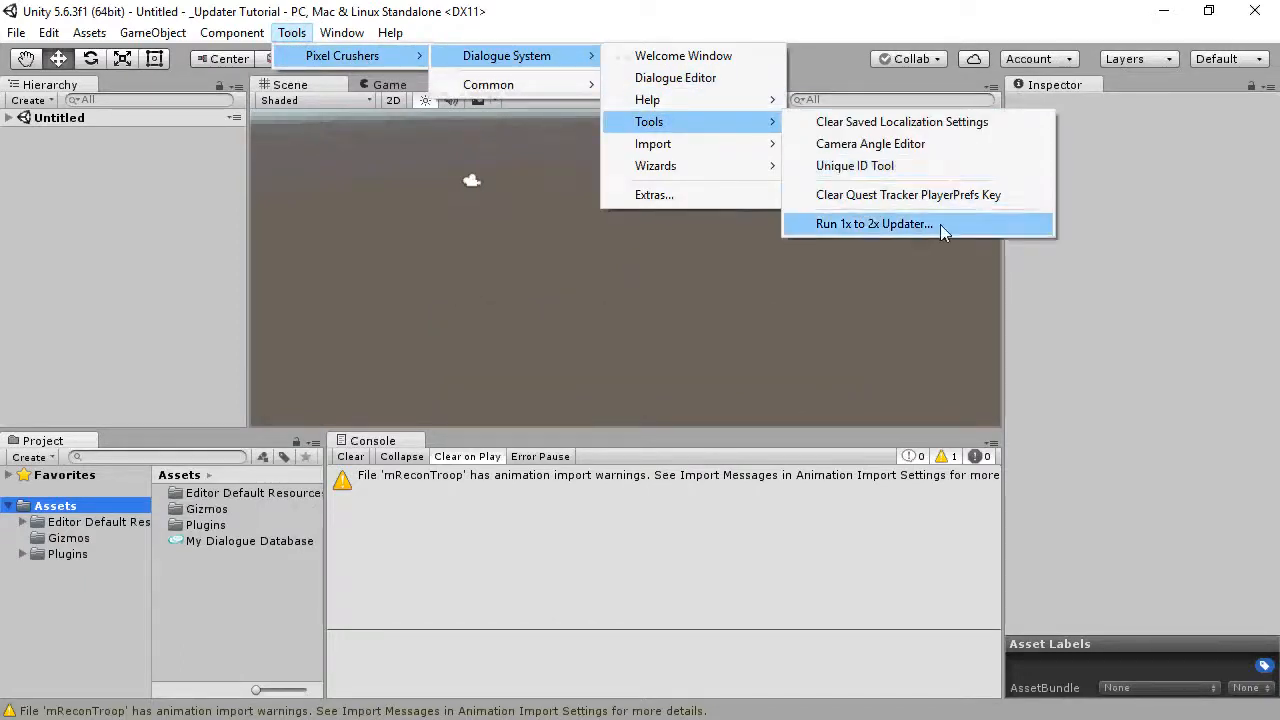
pyautogui.click(871, 223)
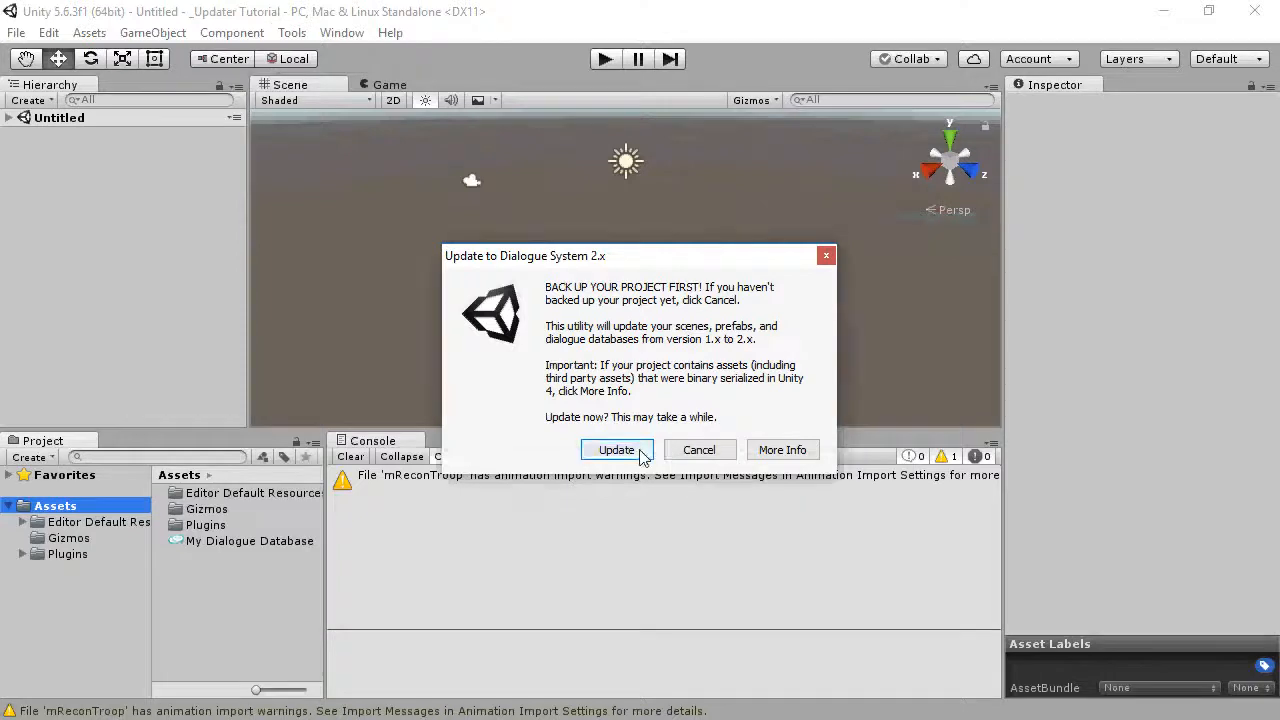
pyautogui.click(616, 449)
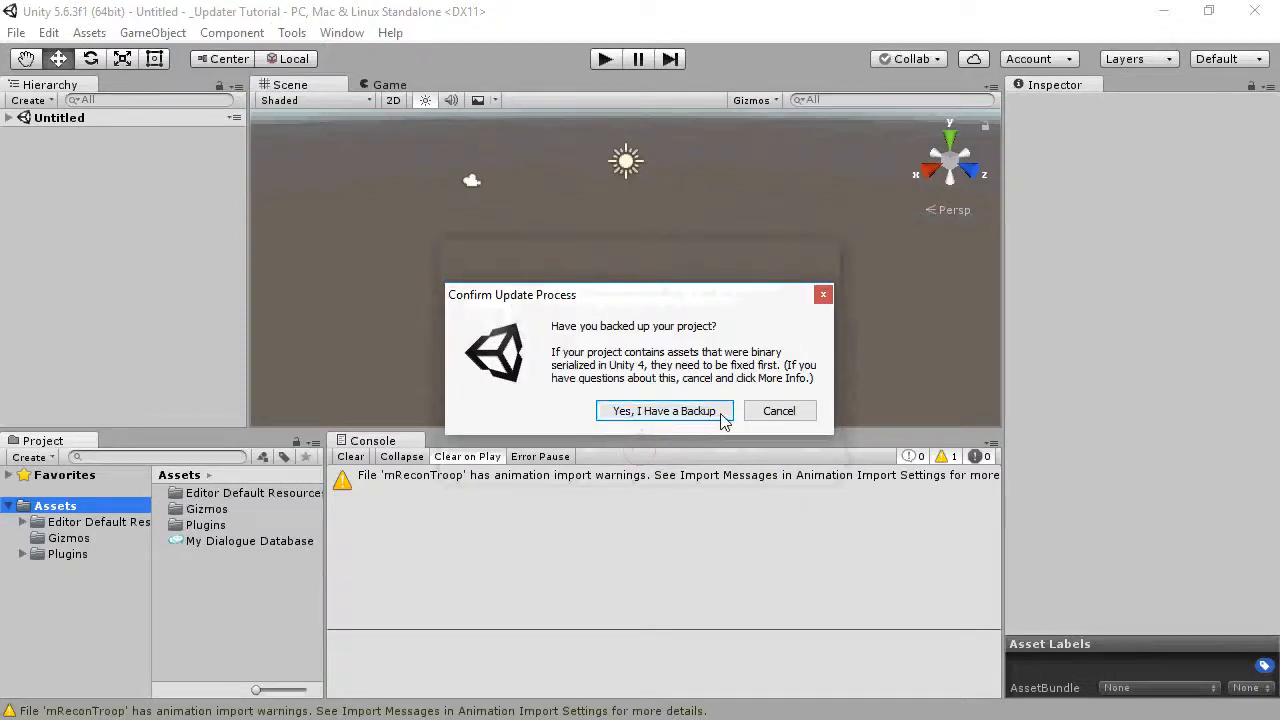
pyautogui.click(663, 411)
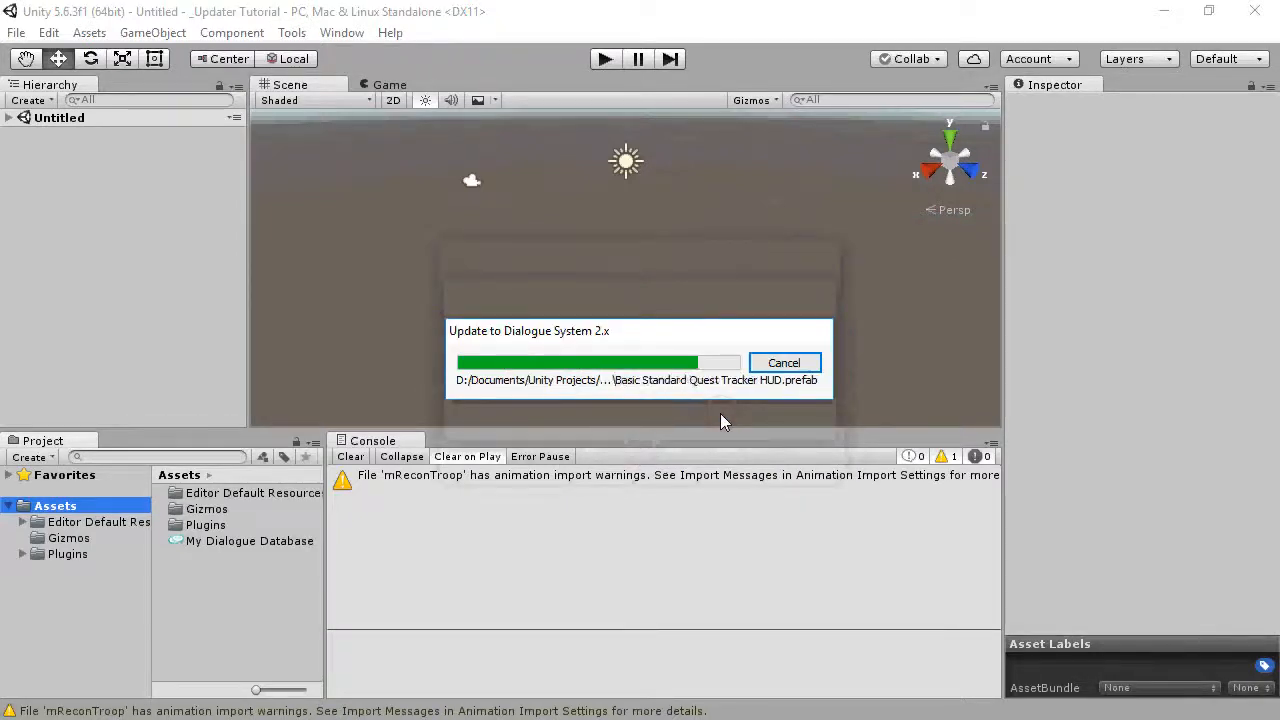